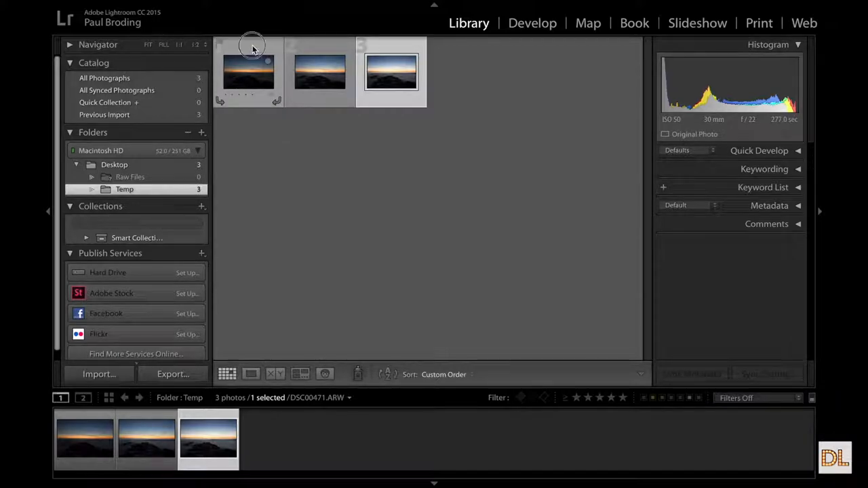
Compare the 15, 30 and 277 second shutter speeds of the three bracketed ocean exposures.
{"action": "left_click", "coordinate": [248, 71]}
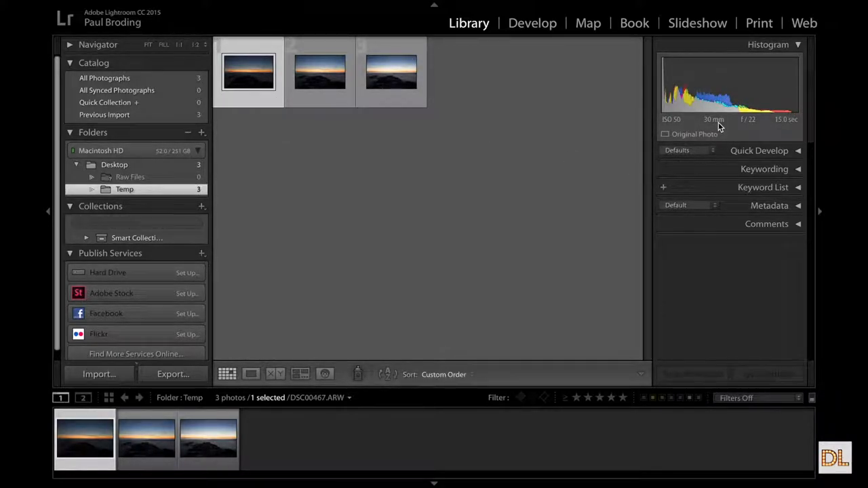
{"action": "mouse_move", "coordinate": [749, 120]}
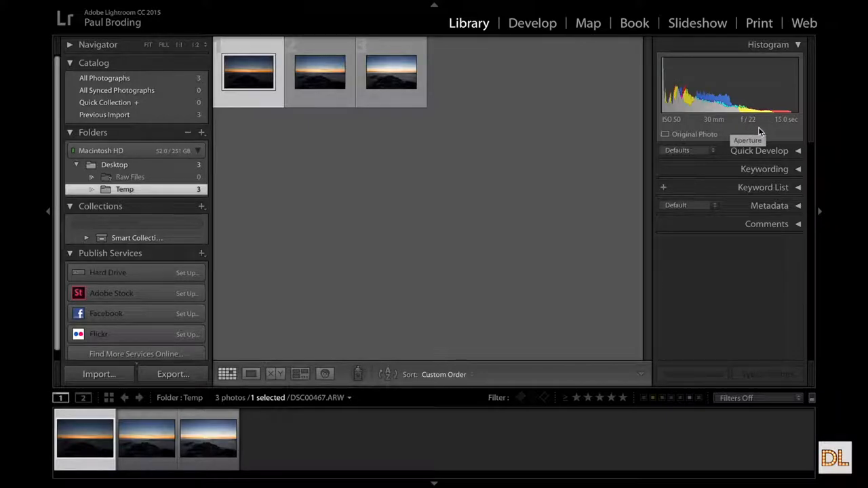
{"action": "mouse_move", "coordinate": [787, 129]}
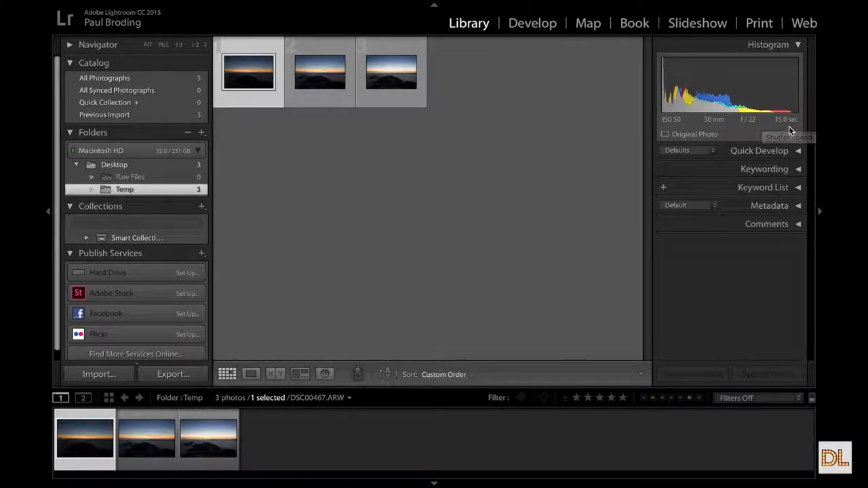
{"action": "left_click", "coordinate": [319, 72]}
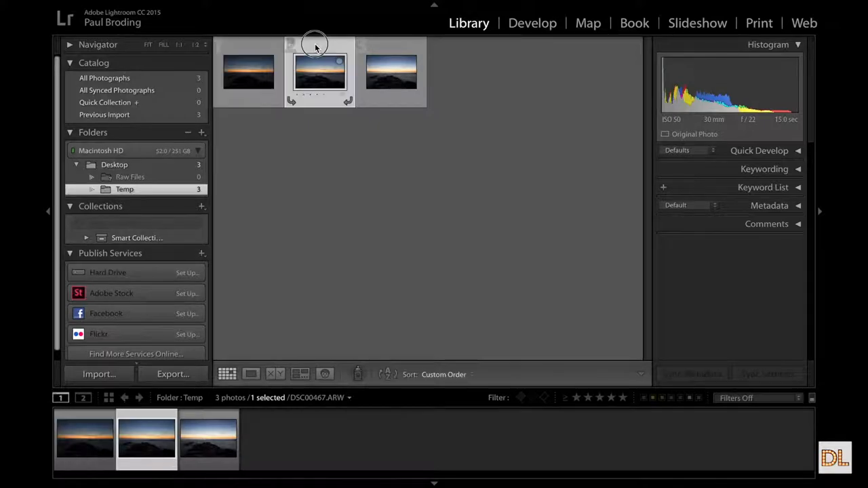
{"action": "left_click", "coordinate": [318, 72]}
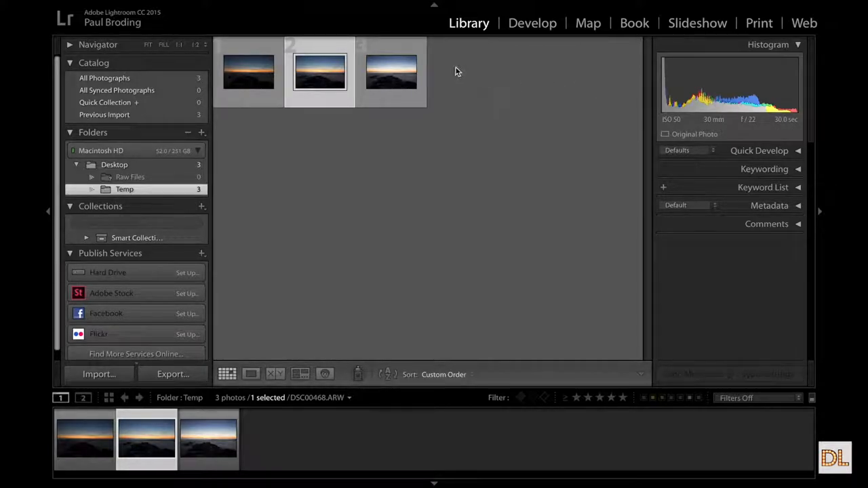
{"action": "left_click", "coordinate": [391, 71]}
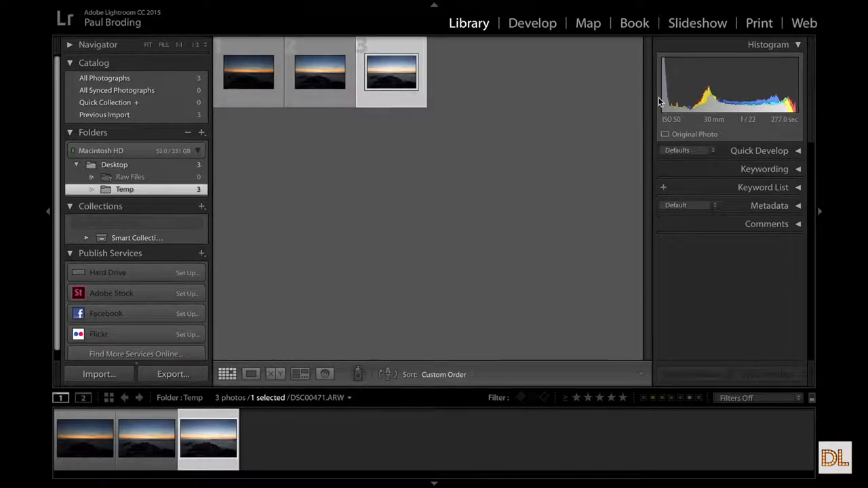
{"action": "mouse_move", "coordinate": [746, 129]}
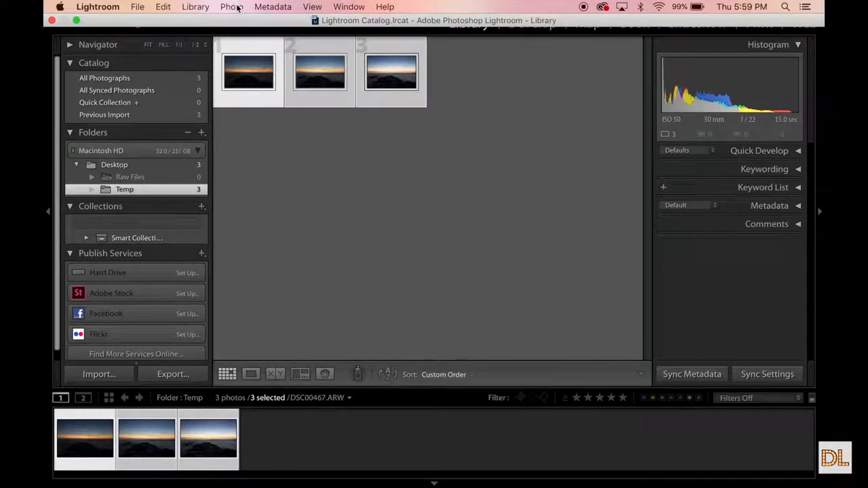
Start Photo Merge > HDR on the three selected sunset exposures.
{"action": "left_click", "coordinate": [231, 7]}
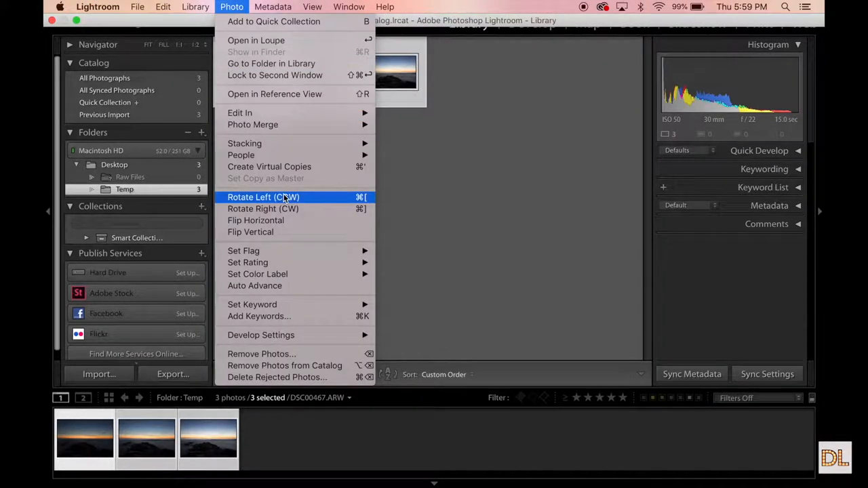
{"action": "mouse_move", "coordinate": [252, 124]}
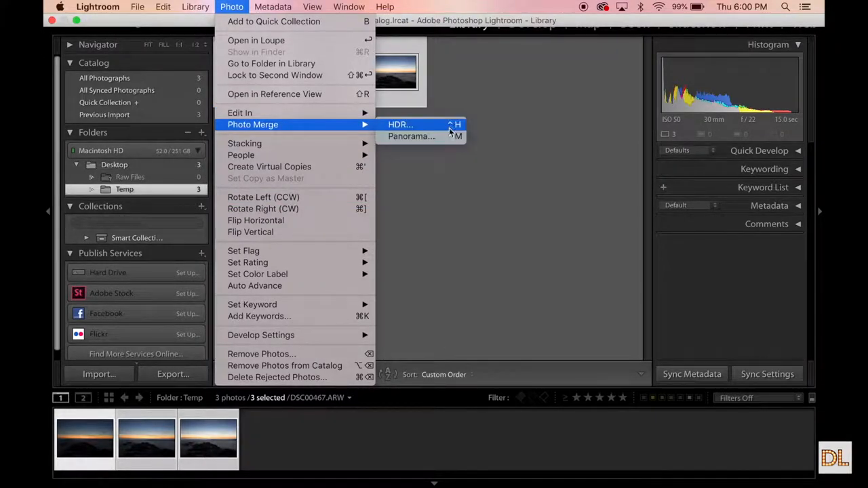
{"action": "left_click", "coordinate": [400, 124]}
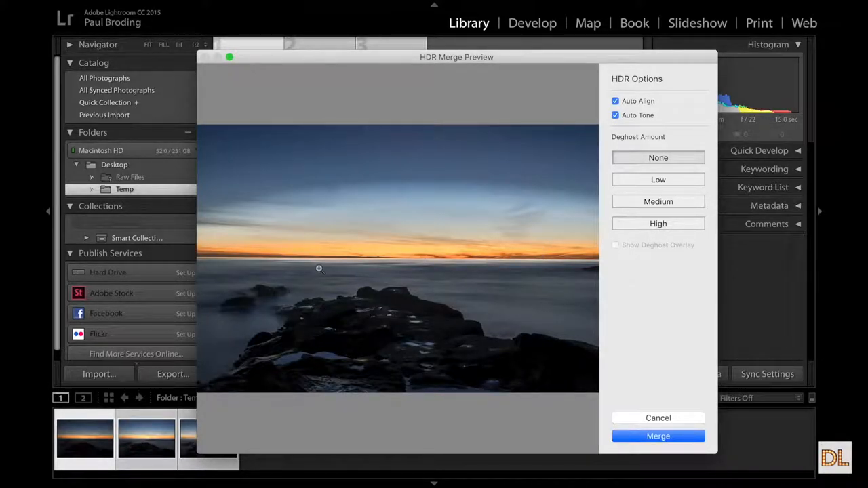
{"action": "mouse_move", "coordinate": [345, 188]}
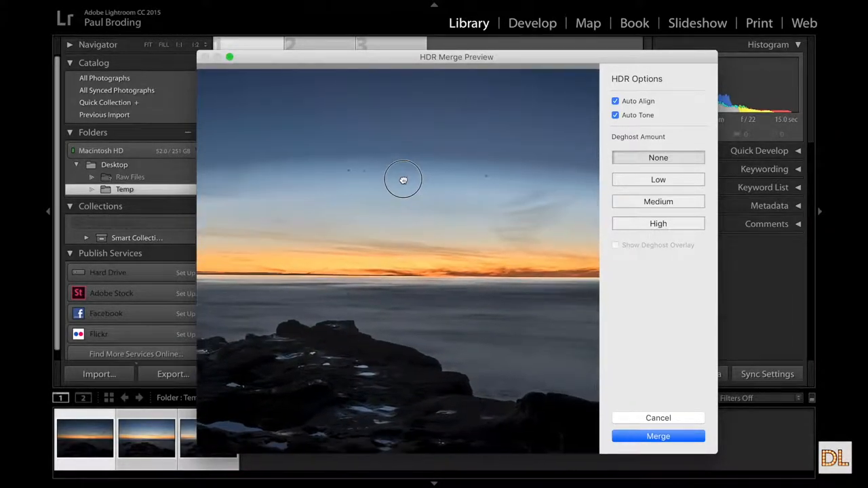
Inspect the sky in the enlarged HDR preview, then merge with Auto Align and Auto Tone.
{"action": "left_click_drag", "start_coordinate": [404, 180], "coordinate": [375, 188]}
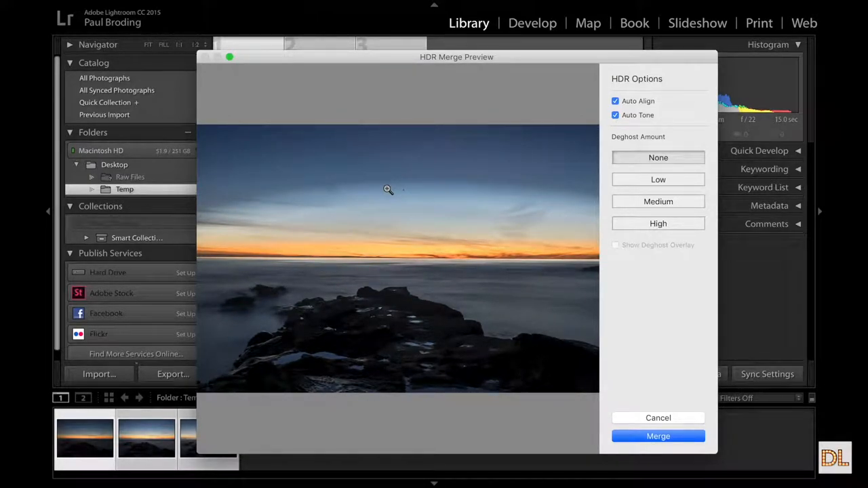
{"action": "mouse_move", "coordinate": [363, 231]}
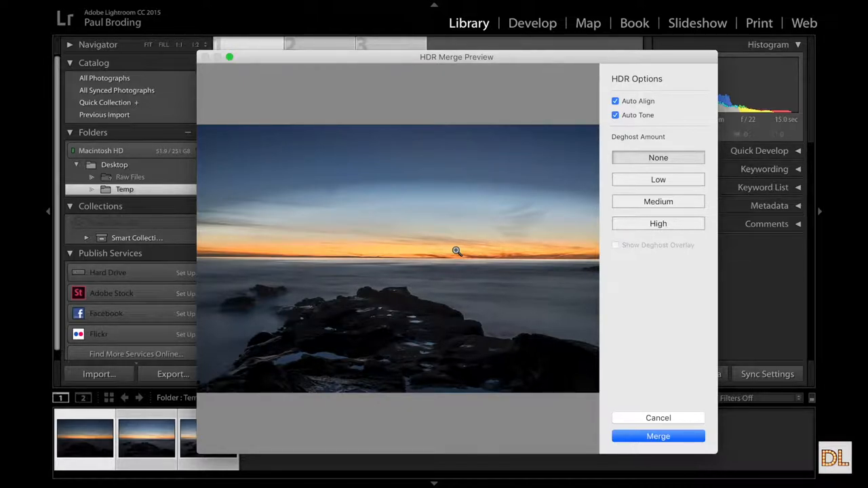
{"action": "mouse_move", "coordinate": [520, 324]}
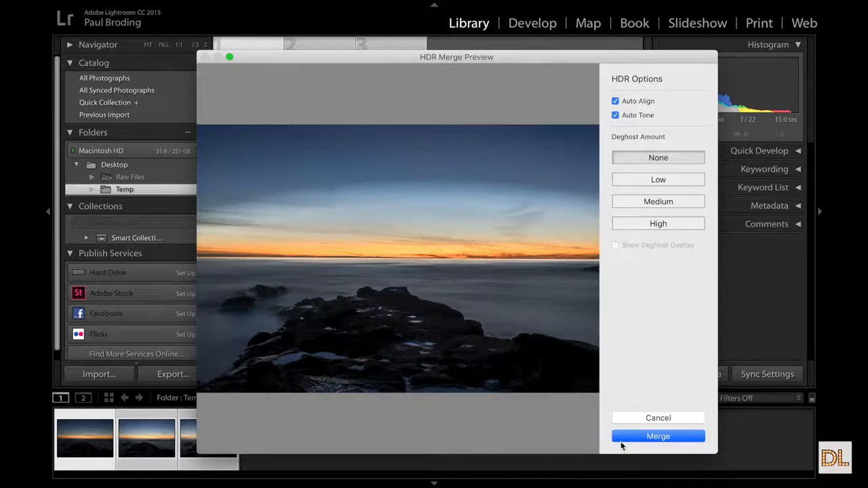
{"action": "left_click", "coordinate": [657, 436]}
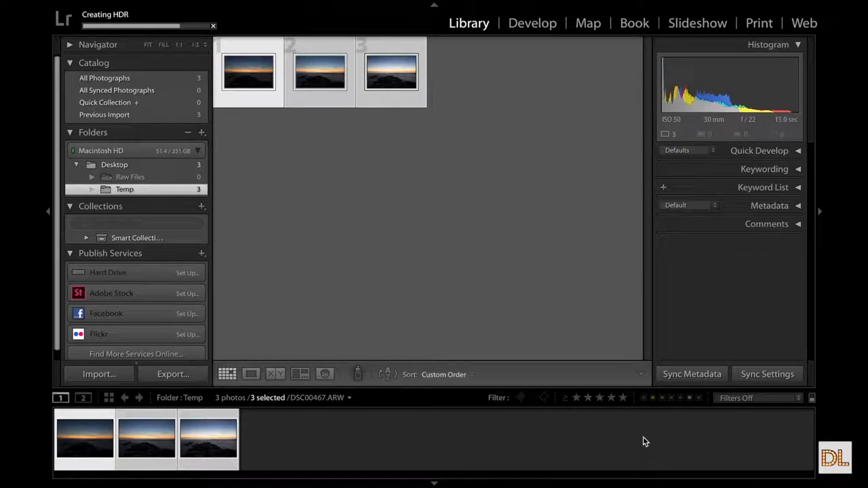
{"action": "mouse_move", "coordinate": [513, 306]}
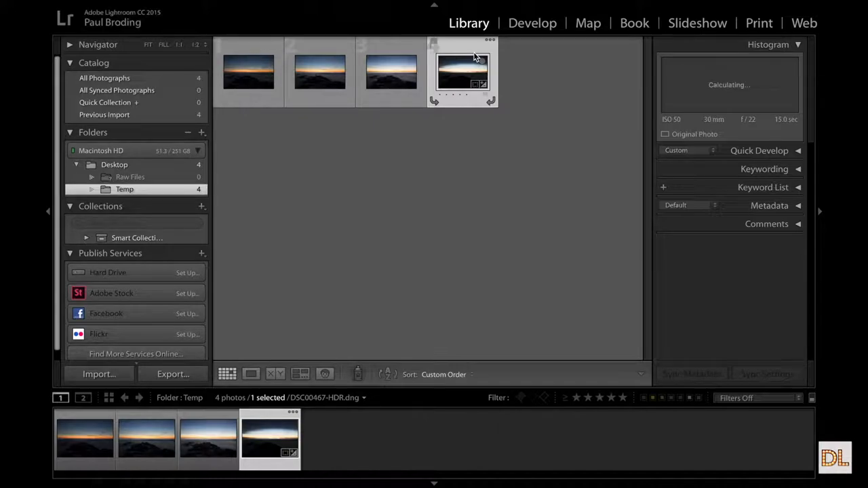
Open the merged HDR DNG in Develop and toggle against the original DSC00471.ARW.
{"action": "left_click", "coordinate": [532, 22]}
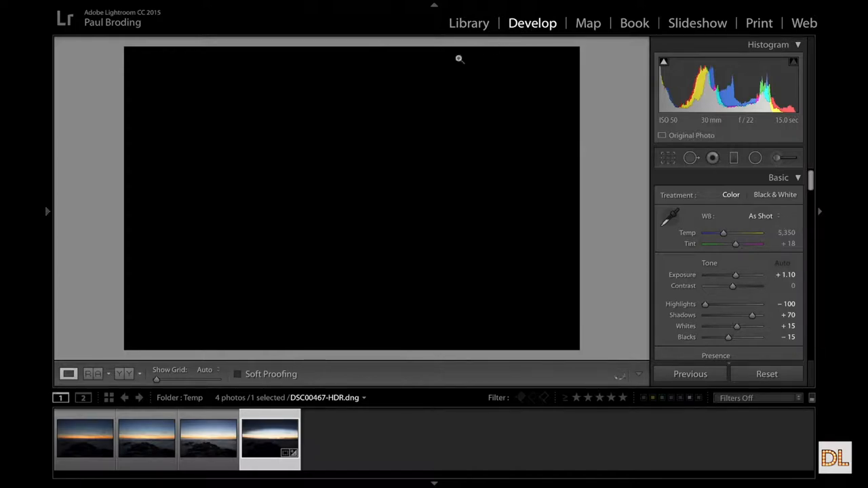
{"action": "mouse_move", "coordinate": [389, 238]}
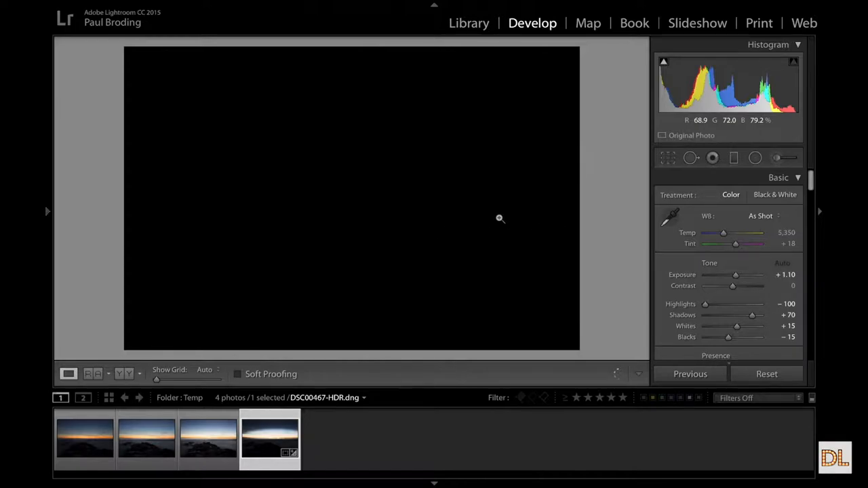
{"action": "mouse_move", "coordinate": [492, 261]}
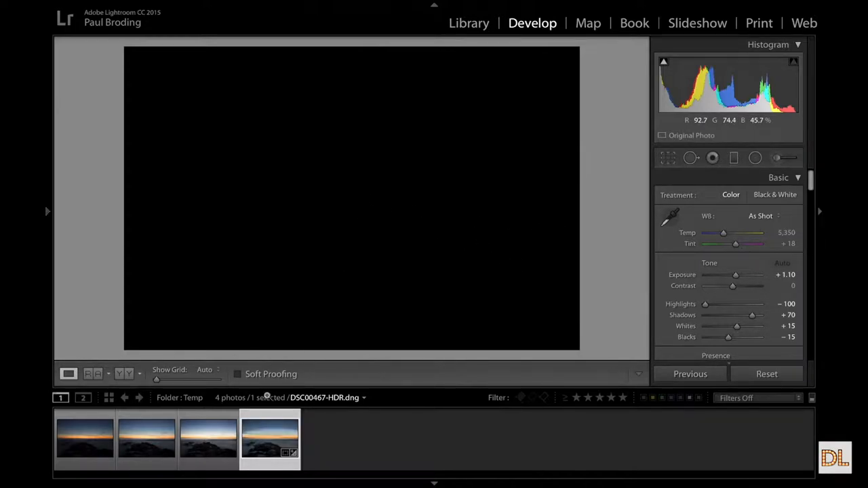
{"action": "left_click", "coordinate": [207, 439]}
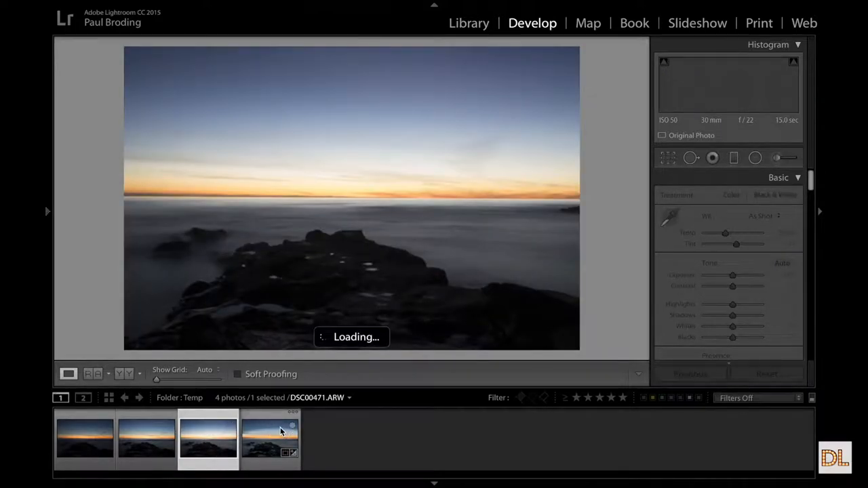
{"action": "left_click", "coordinate": [270, 439]}
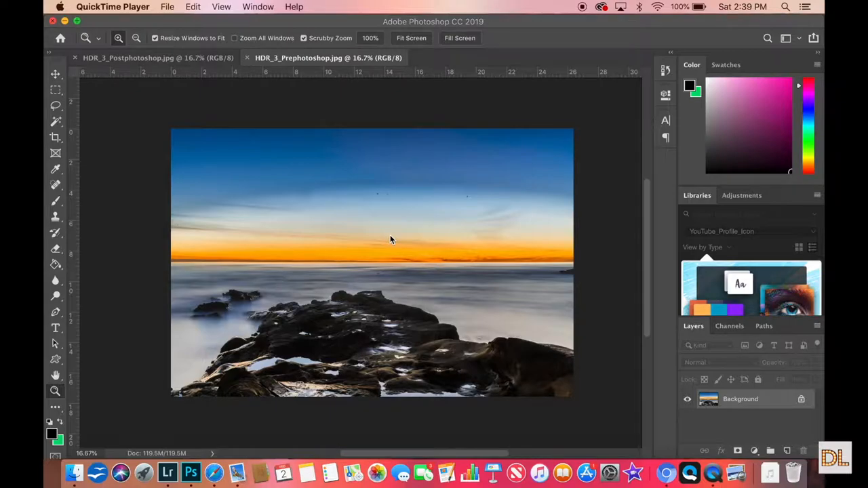
{"action": "mouse_move", "coordinate": [311, 194]}
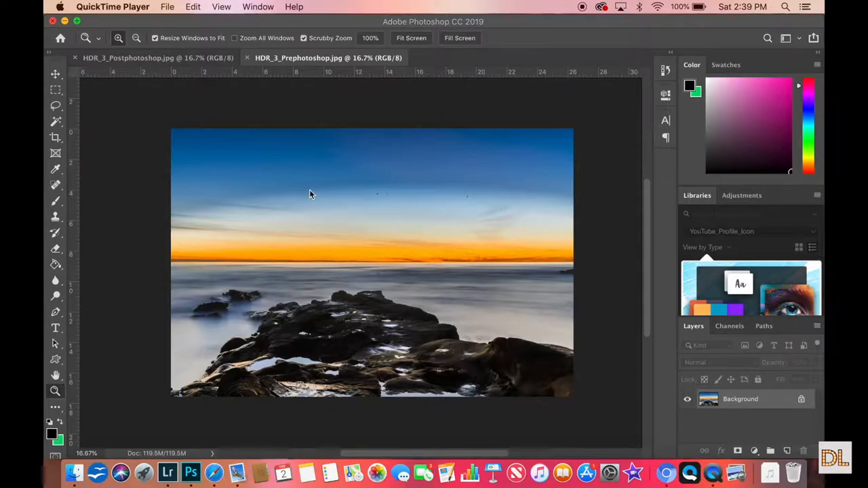
{"action": "mouse_move", "coordinate": [371, 212]}
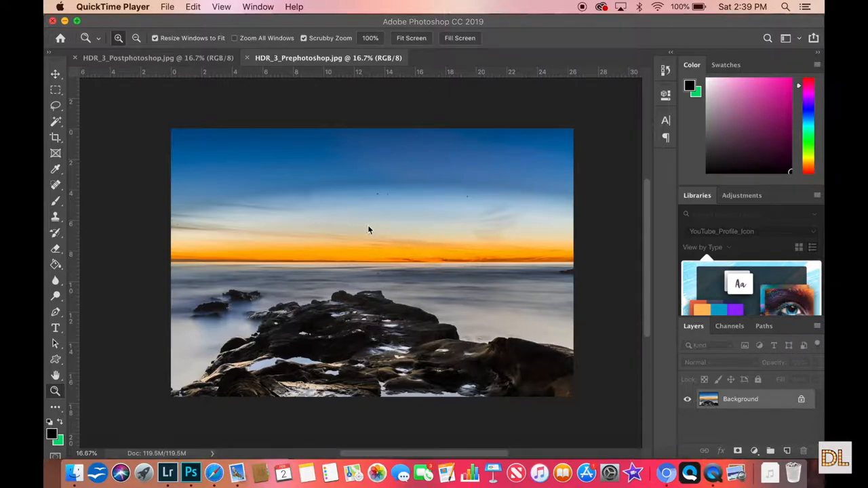
{"action": "mouse_move", "coordinate": [266, 254]}
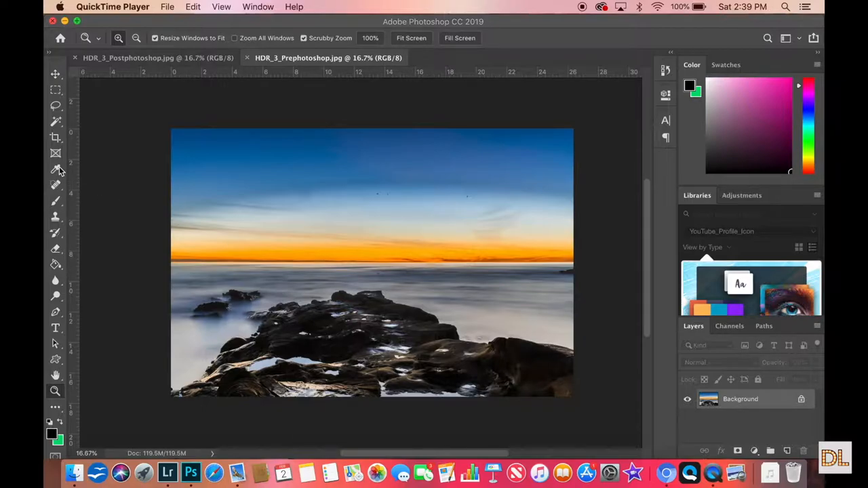
{"action": "mouse_move", "coordinate": [47, 367]}
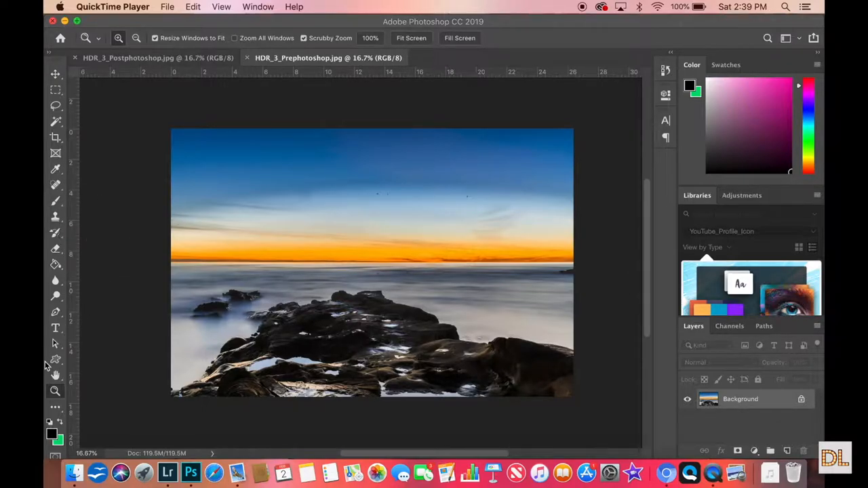
{"action": "mouse_move", "coordinate": [44, 391]}
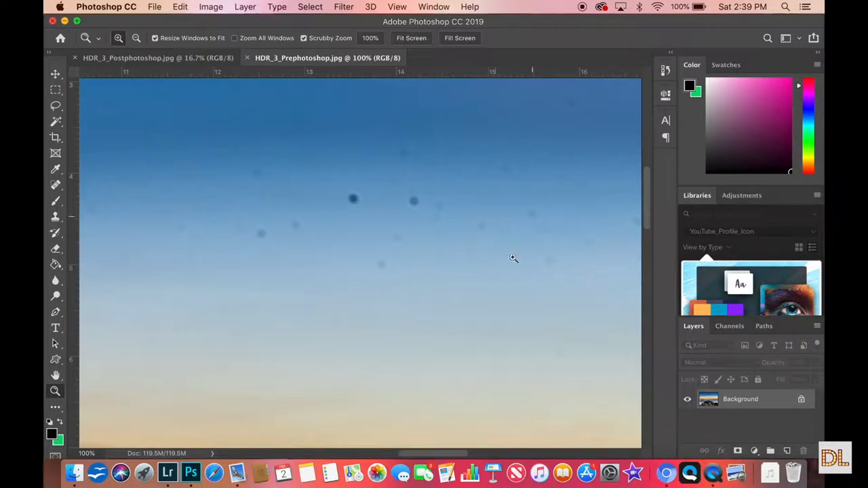
{"action": "mouse_move", "coordinate": [549, 220]}
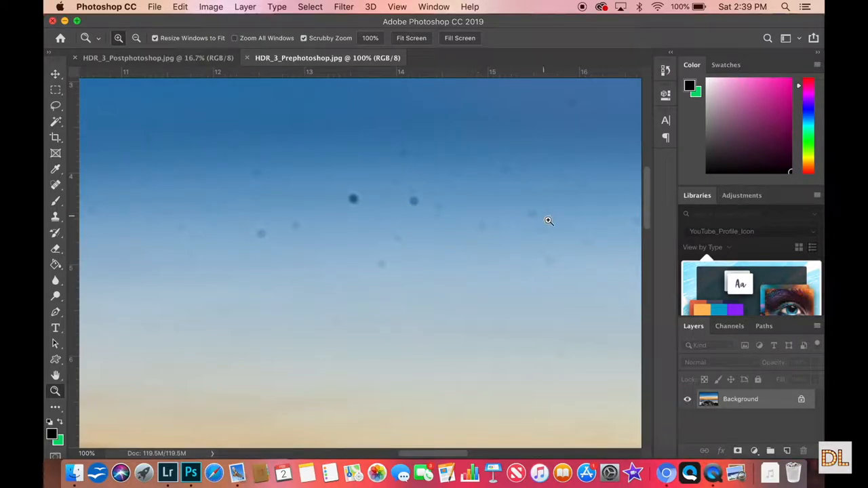
{"action": "mouse_move", "coordinate": [405, 214]}
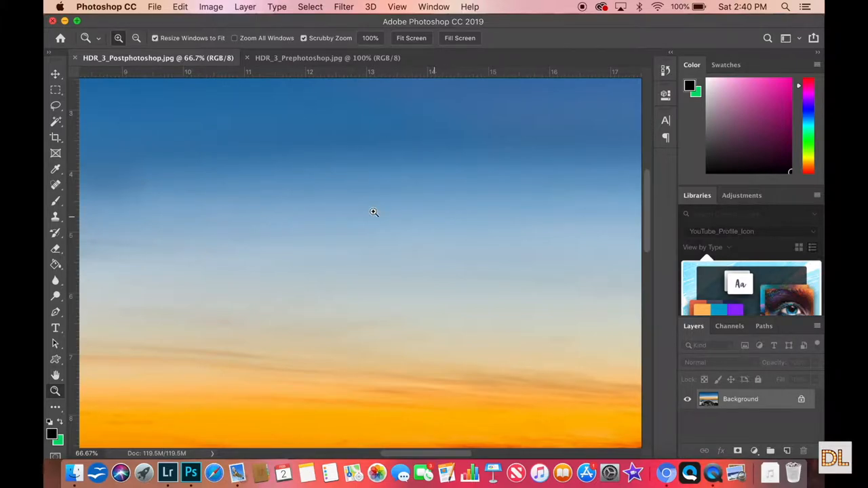
{"action": "mouse_move", "coordinate": [58, 391]}
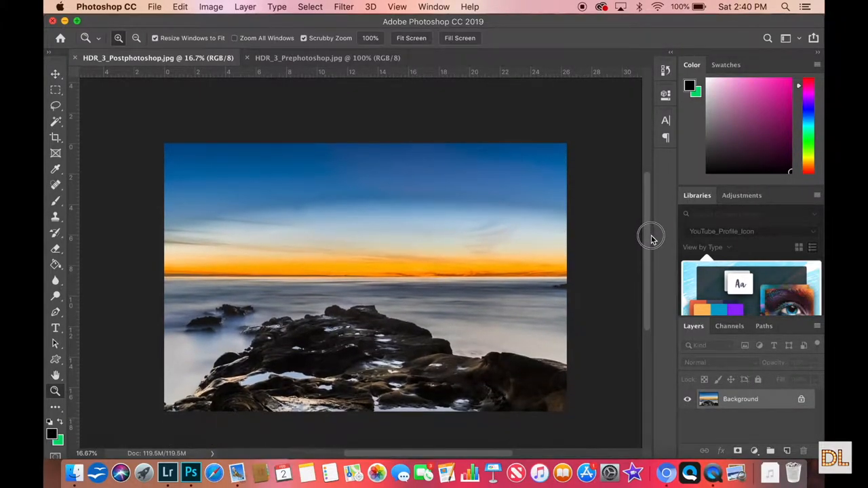
Zoom into HDR_3_Postphotoshop.jpg to view the rocks and horizon of the seascape.
{"action": "left_click", "coordinate": [426, 235]}
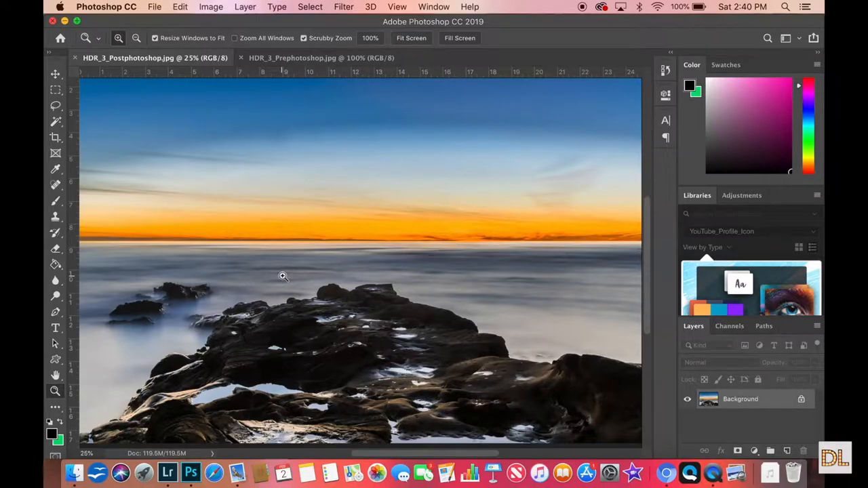
{"action": "mouse_move", "coordinate": [549, 311]}
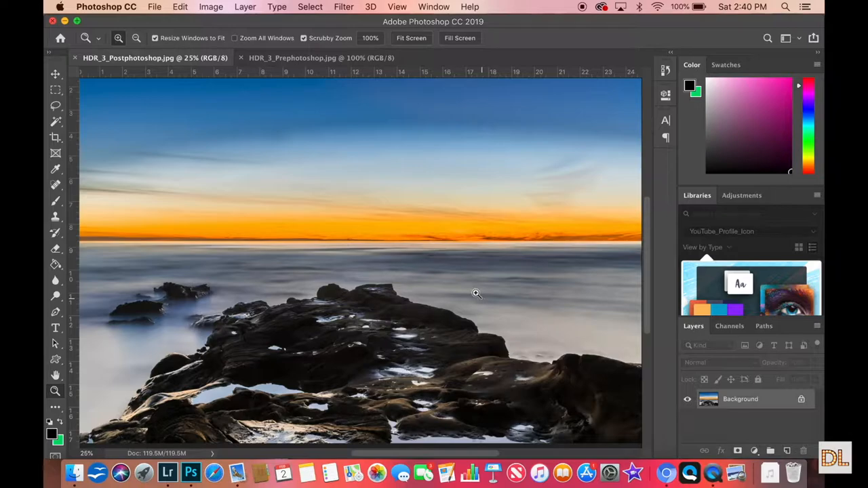
{"action": "mouse_move", "coordinate": [498, 302]}
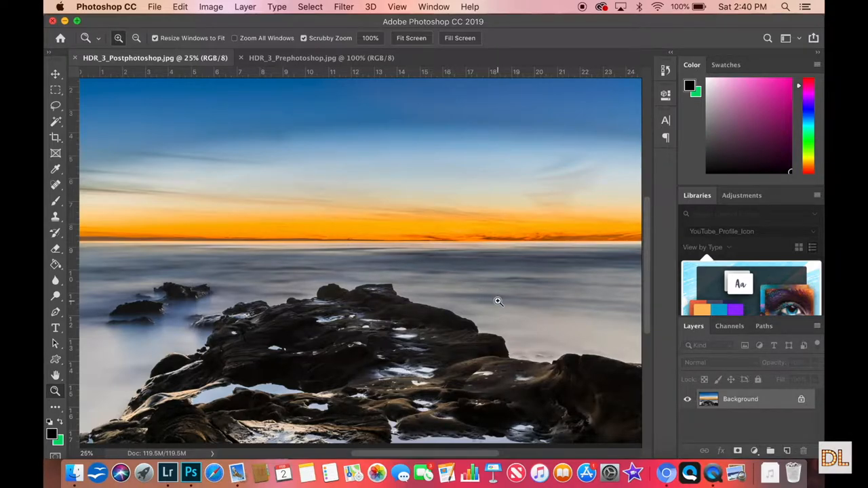
{"action": "mouse_move", "coordinate": [425, 273]}
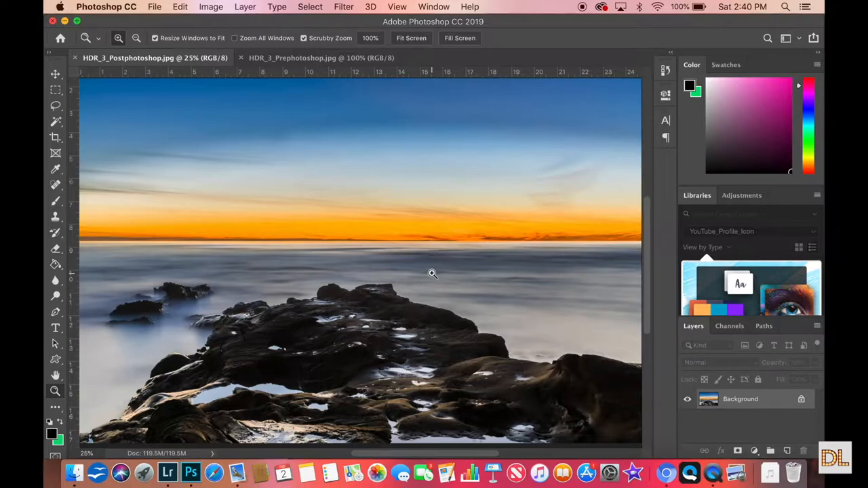
{"action": "mouse_move", "coordinate": [574, 313]}
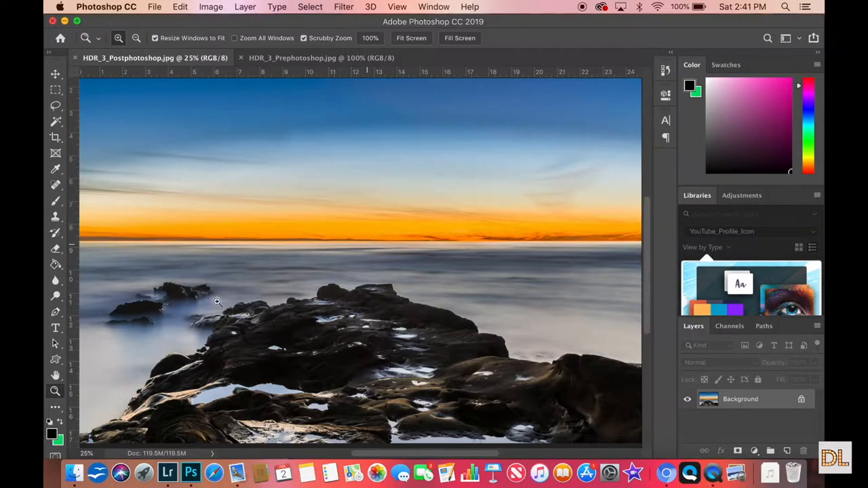
Zoom to 200% on the misty rocks in HDR_3_Postphotoshop.jpg.
{"action": "left_click", "coordinate": [217, 302]}
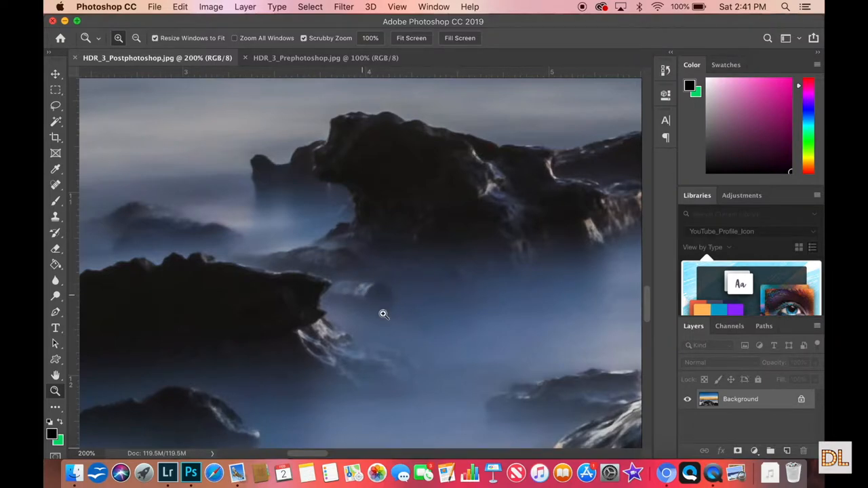
{"action": "mouse_move", "coordinate": [352, 290]}
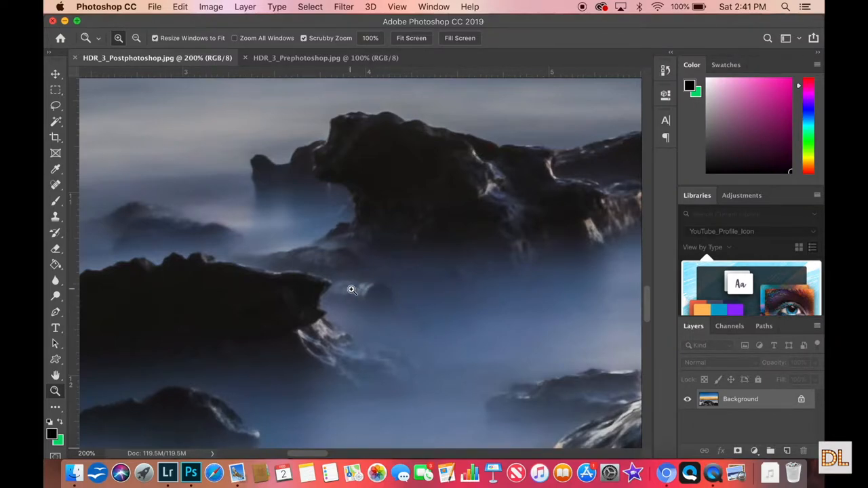
{"action": "mouse_move", "coordinate": [422, 296]}
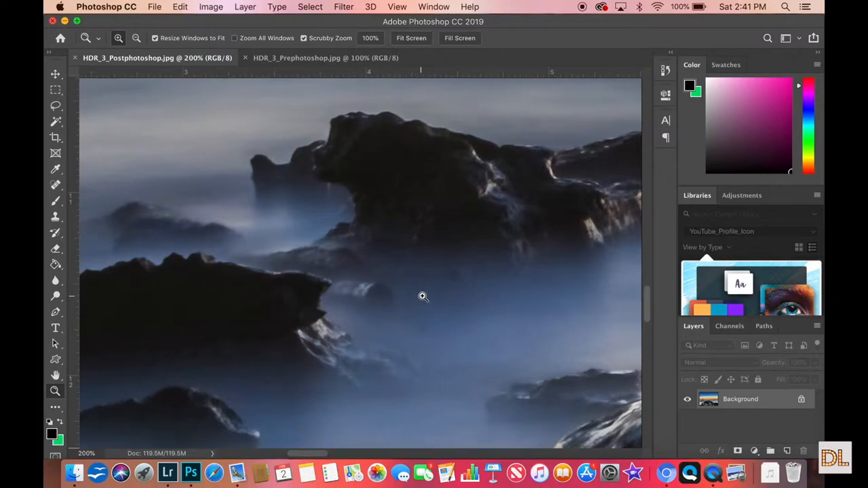